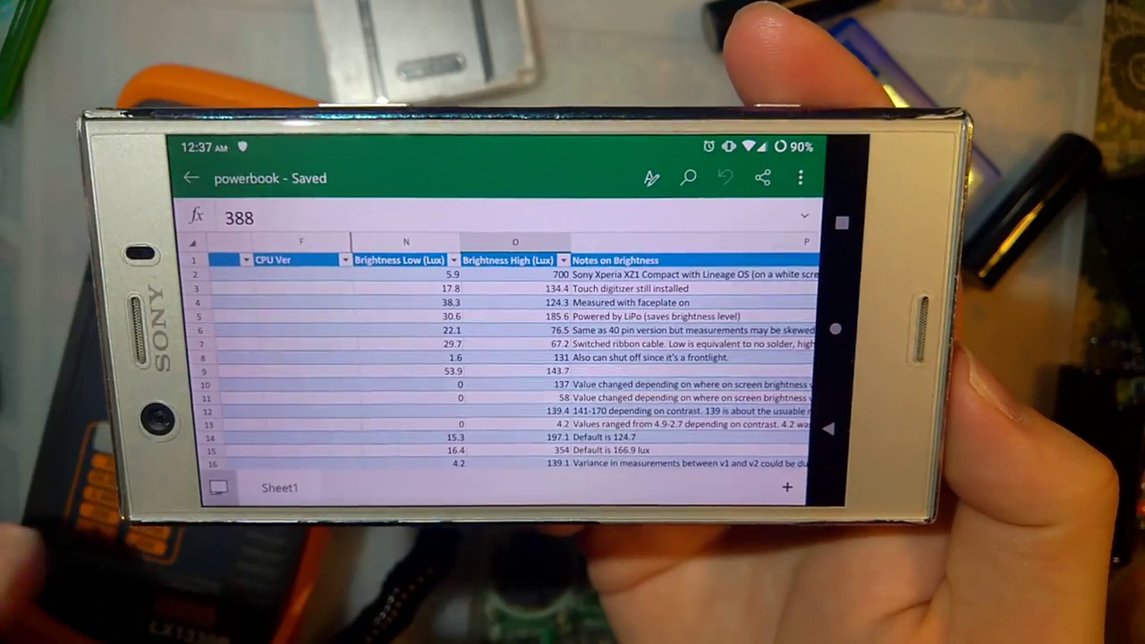
scroll(down, 3)
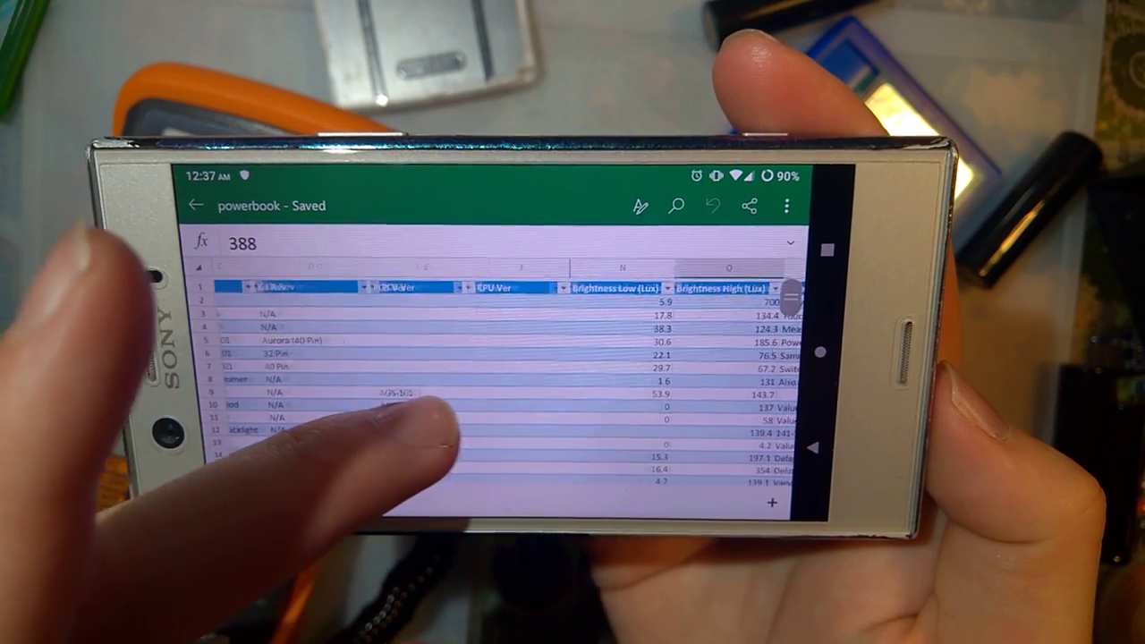
scroll(right, 3)
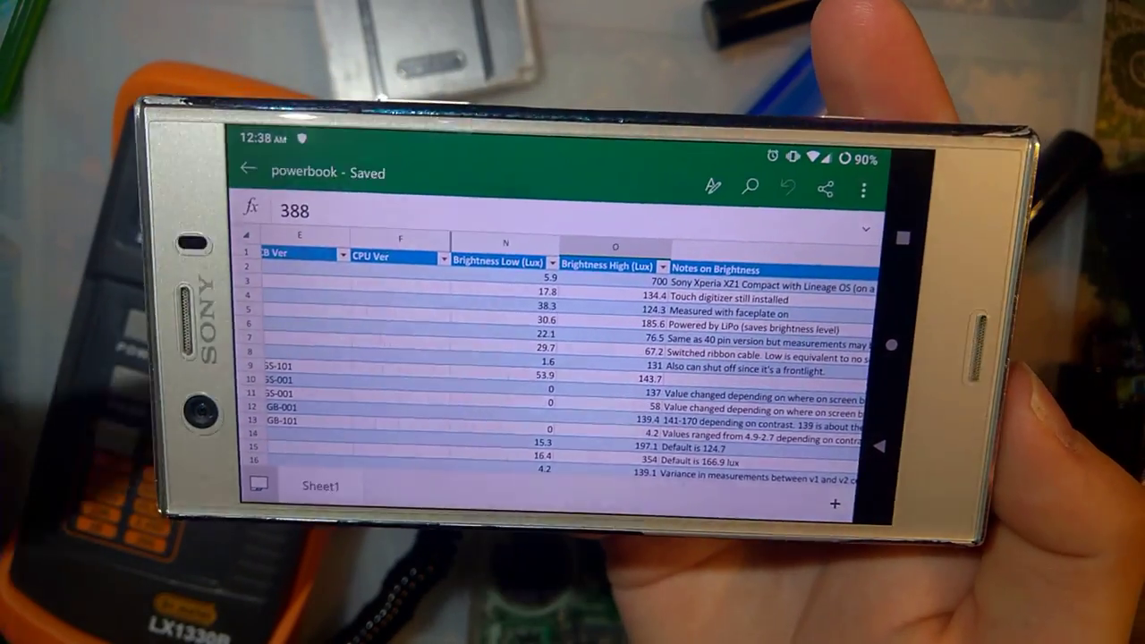
scroll(down, 3)
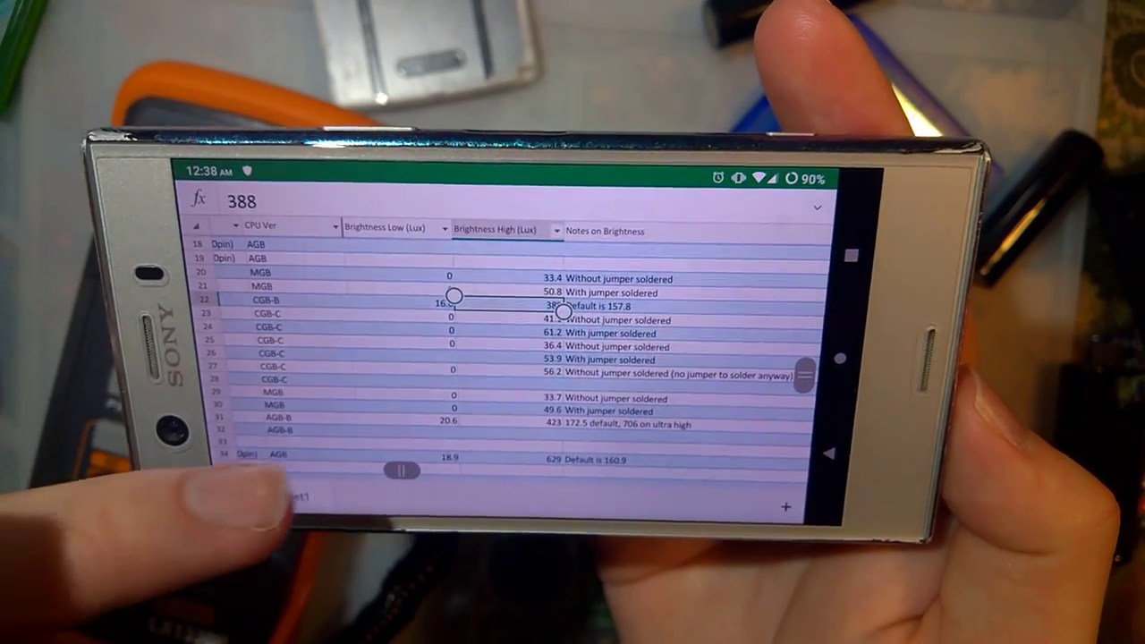
scroll(down, 3)
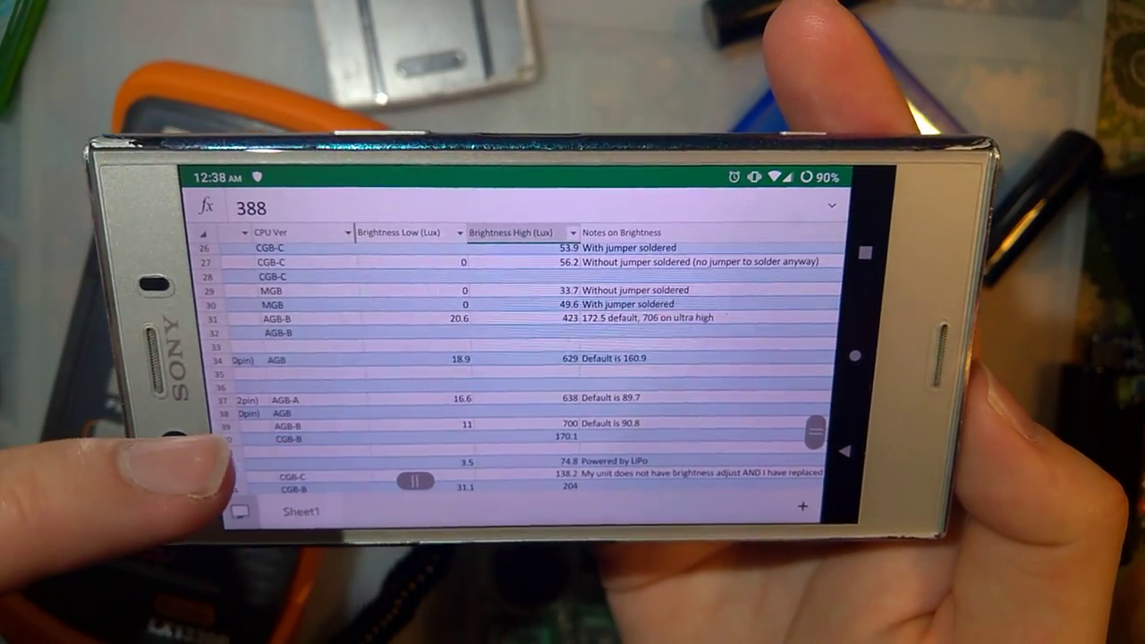
scroll(down, 3)
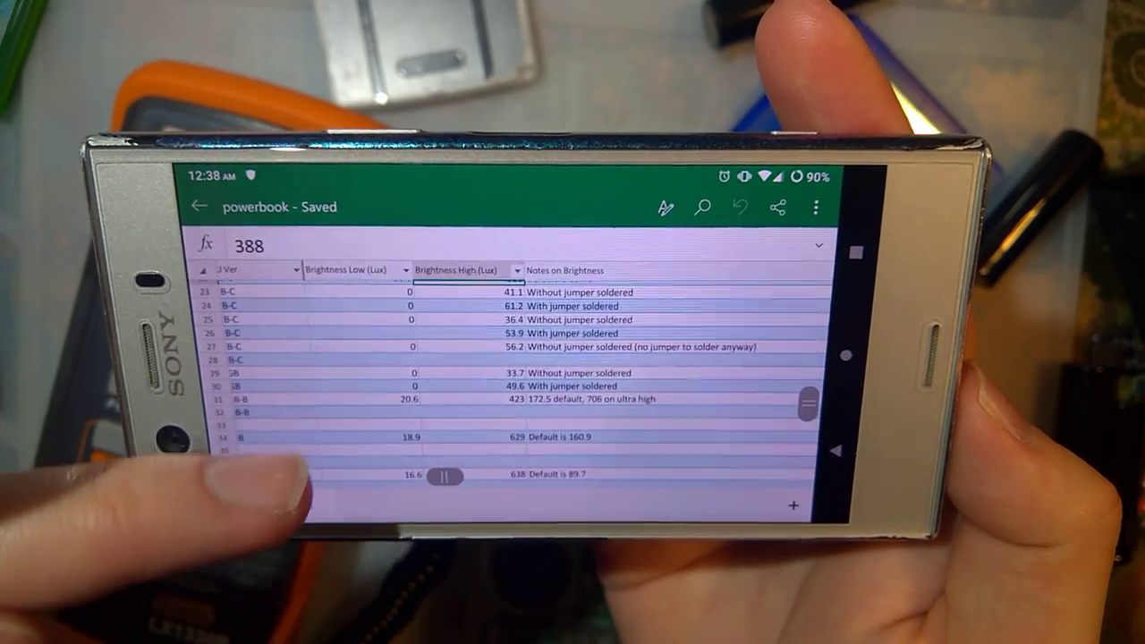
scroll(down, 3)
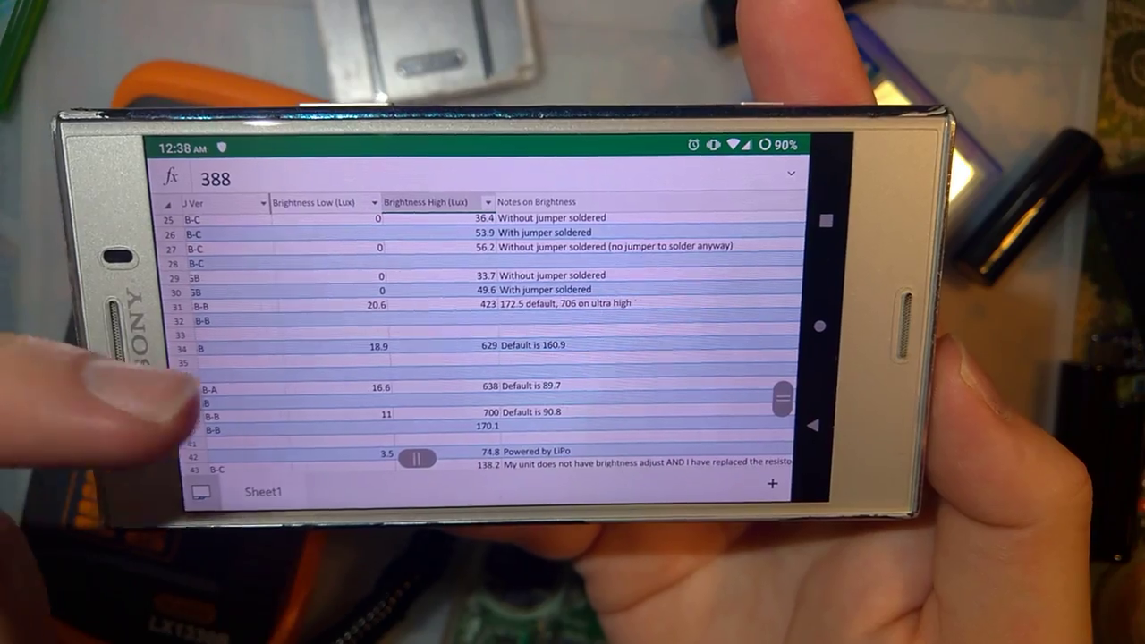
scroll(down, 3)
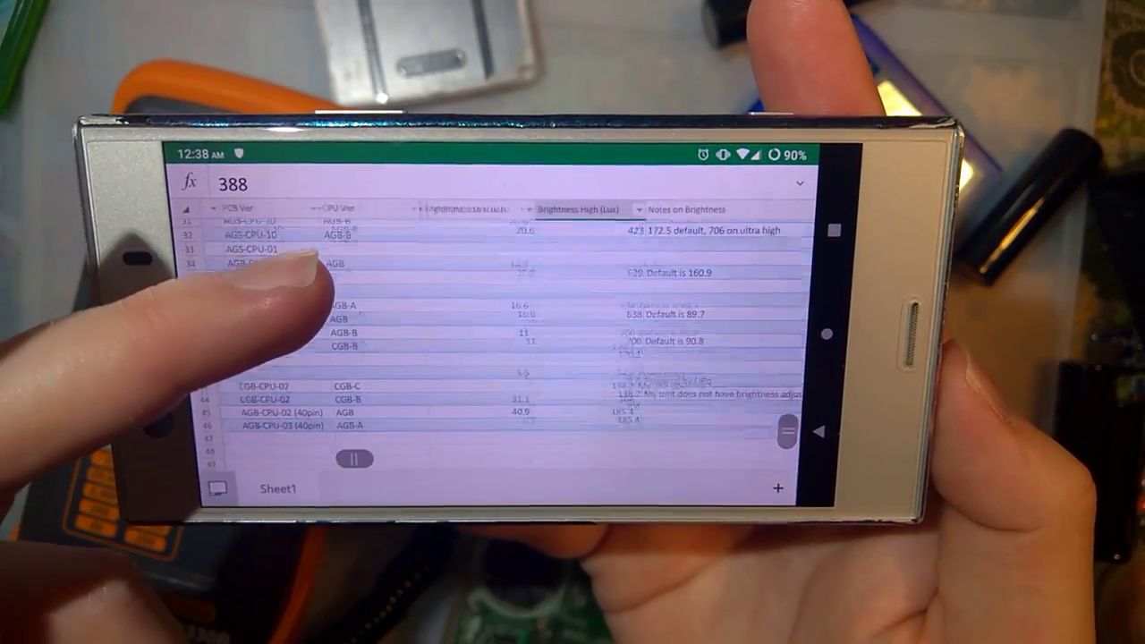
scroll(down, 3)
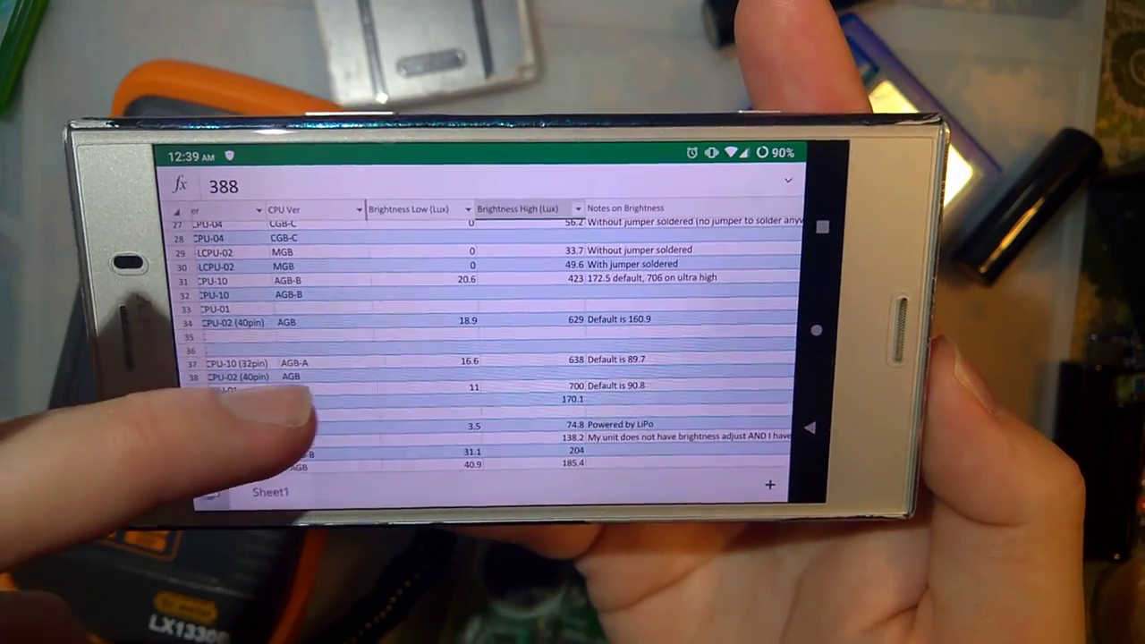
scroll(left, 3)
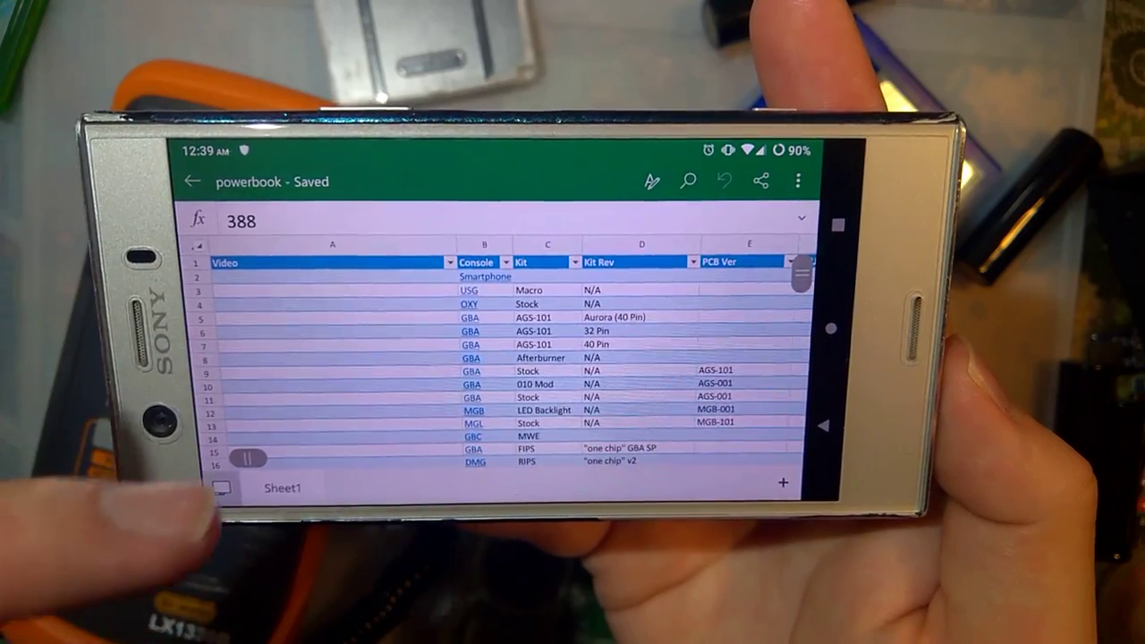
scroll(down, 3)
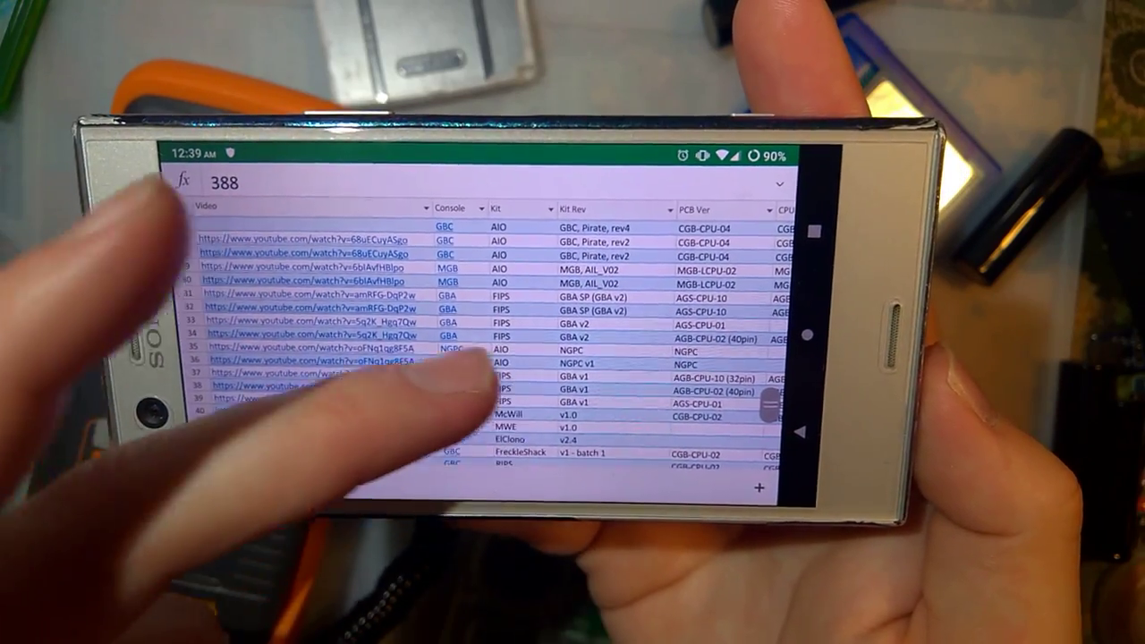
scroll(right, 3)
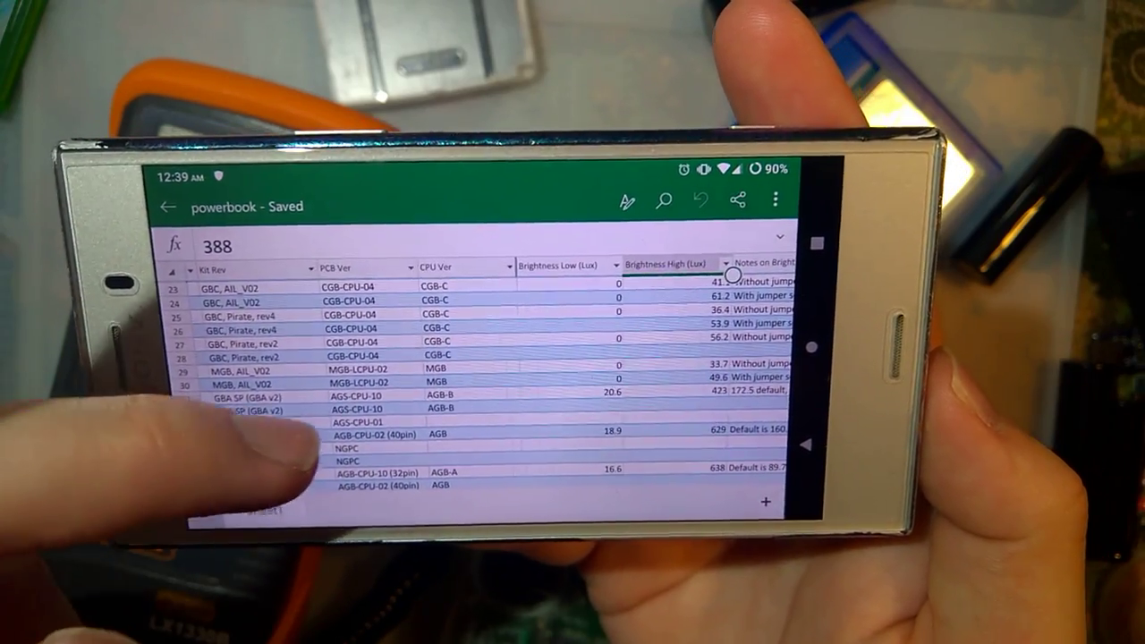
scroll(down, 3)
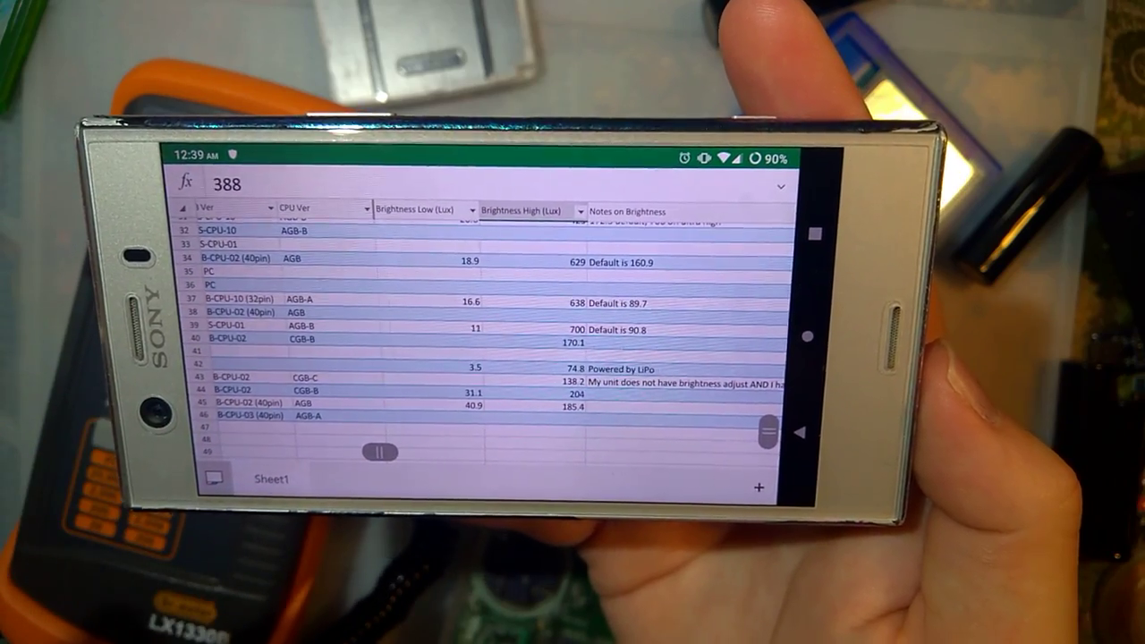
scroll(left, 3)
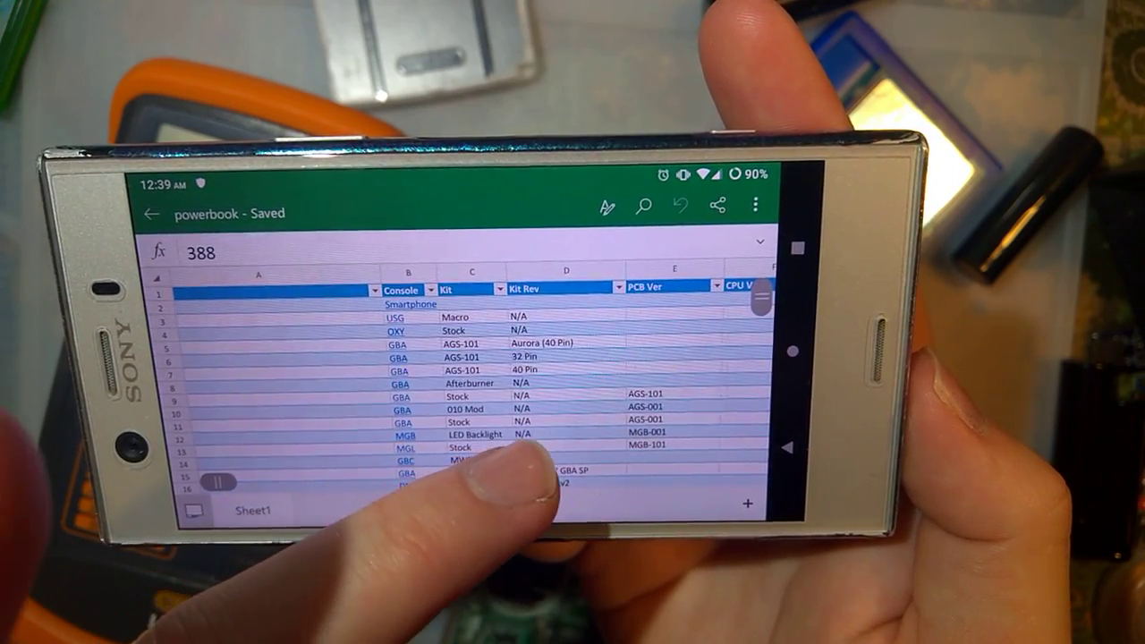
scroll(down, 3)
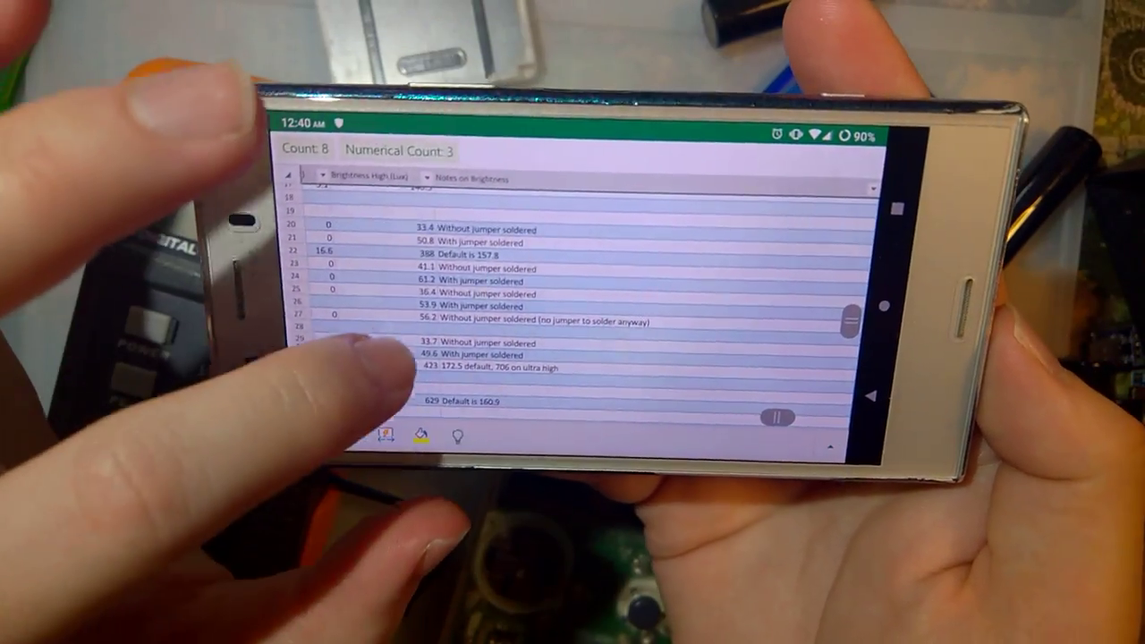
scroll(down, 3)
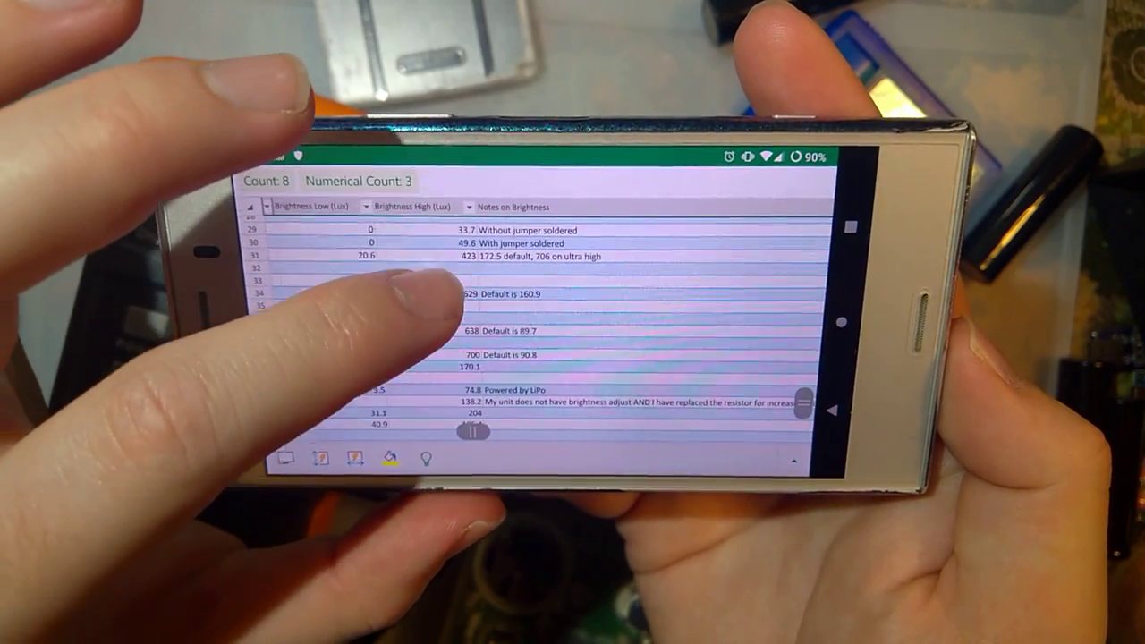
scroll(down, 3)
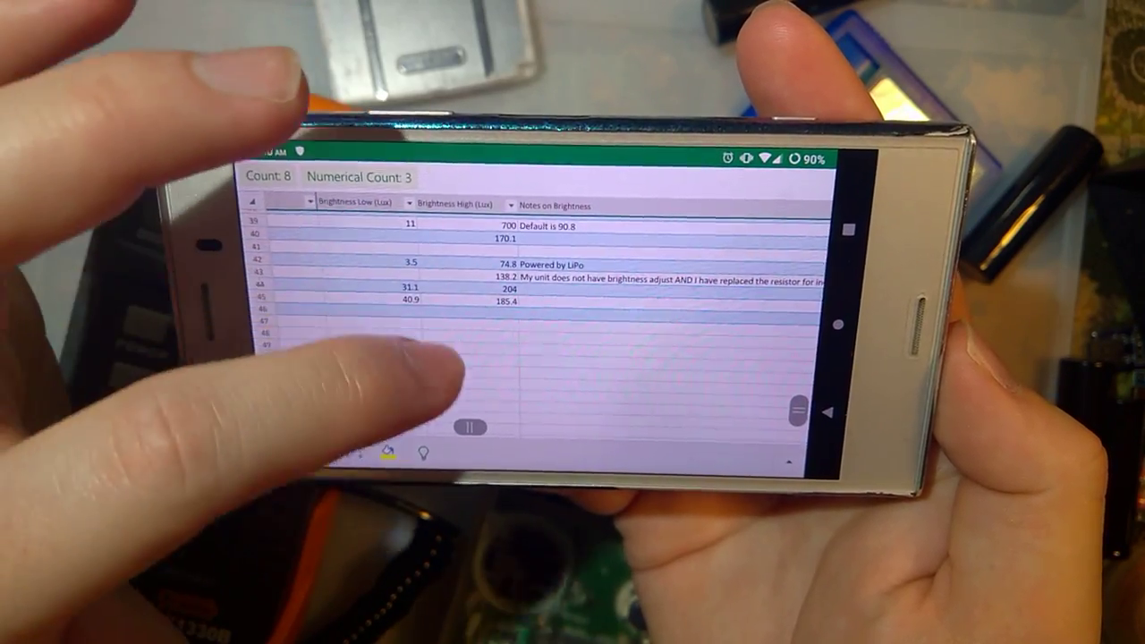